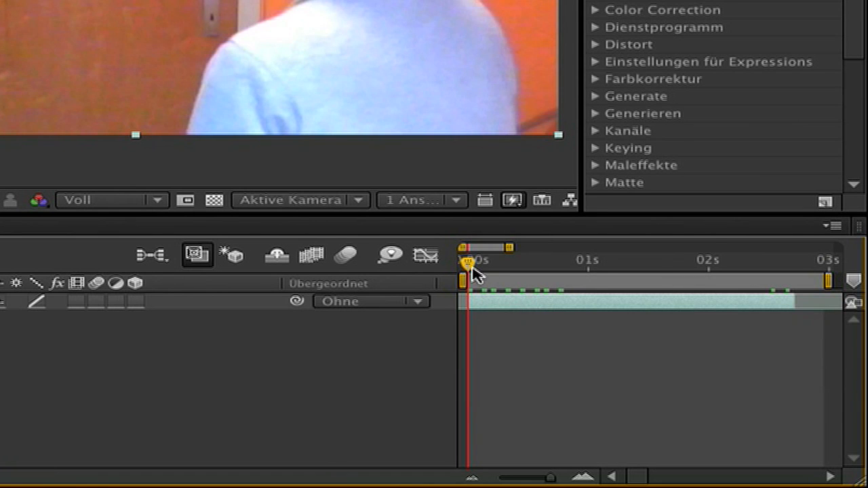
{"action": "mouse_move", "coordinate": [468, 261]}
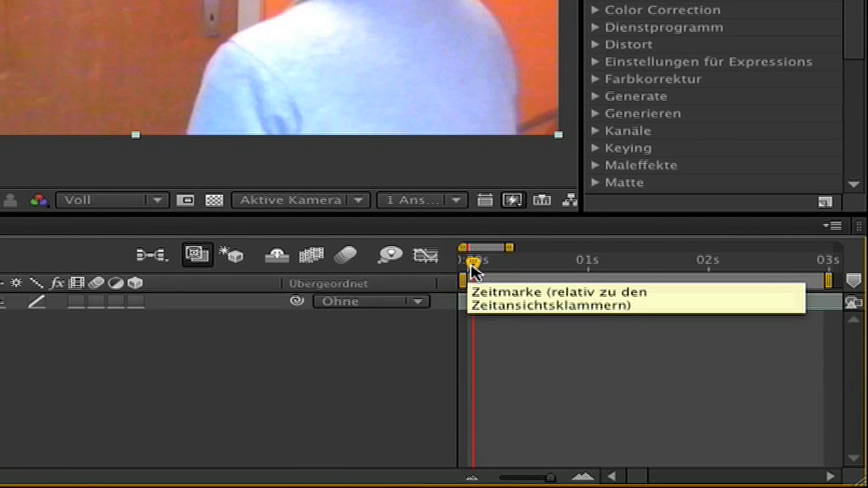
Step: Scrub through the gun test.mov footage to find the frame just before the shot
{"action": "left_click_drag", "start_coordinate": [471, 261], "coordinate": [631, 261]}
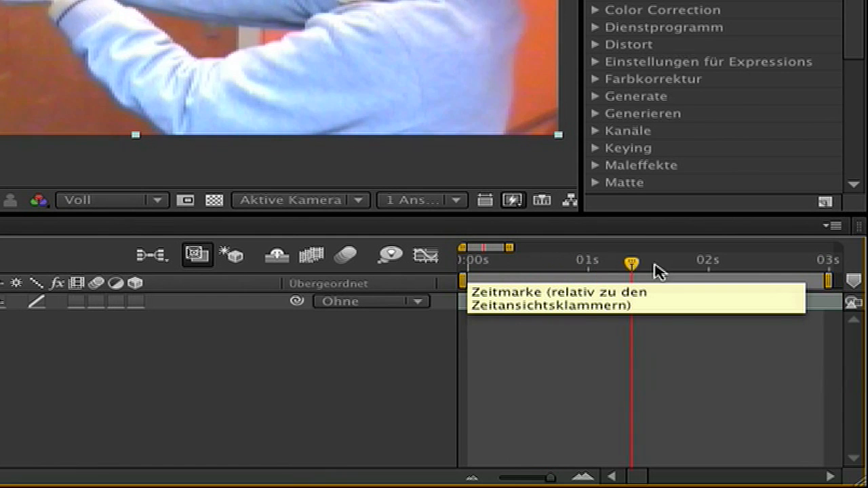
{"action": "left_click_drag", "start_coordinate": [630, 261], "coordinate": [790, 265]}
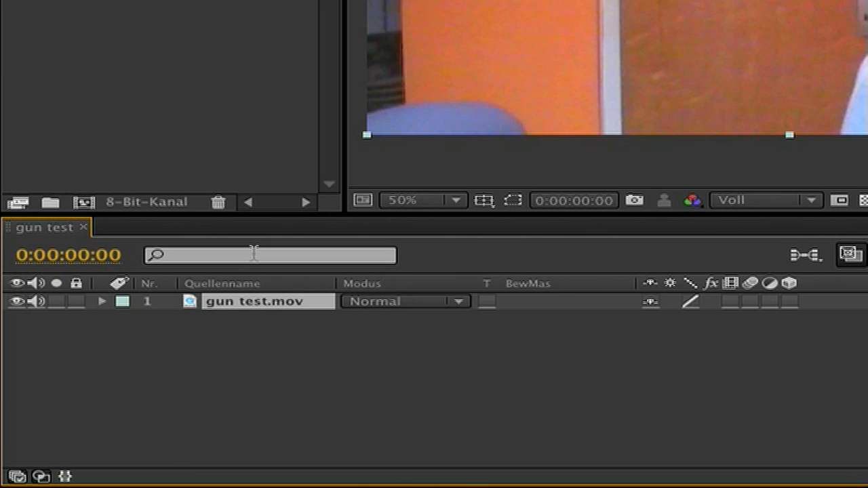
{"action": "mouse_move", "coordinate": [246, 308]}
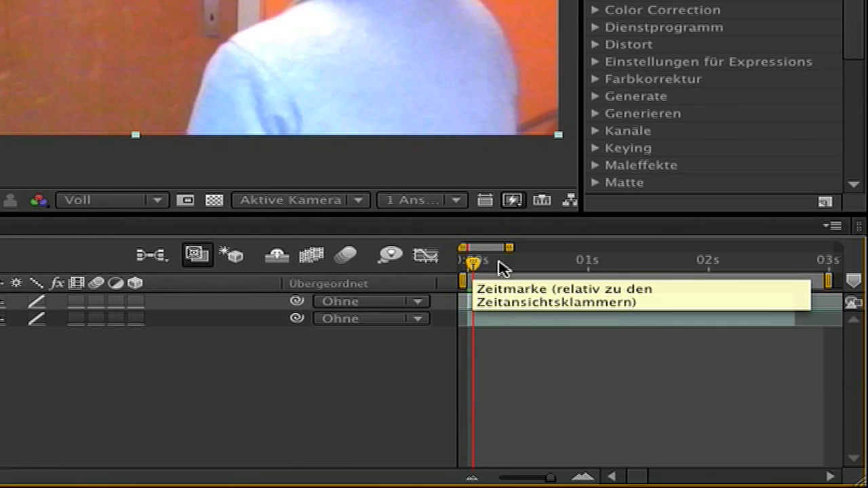
{"action": "left_click_drag", "start_coordinate": [472, 263], "coordinate": [556, 264]}
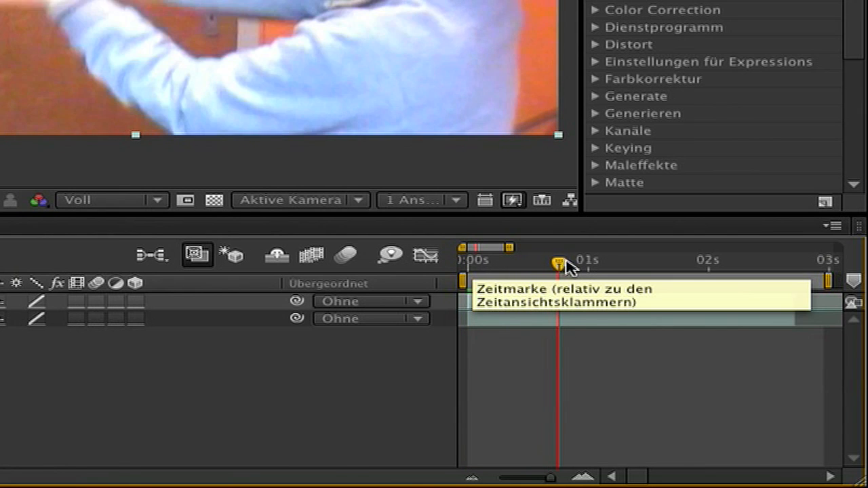
{"action": "left_click_drag", "start_coordinate": [556, 264], "coordinate": [593, 263]}
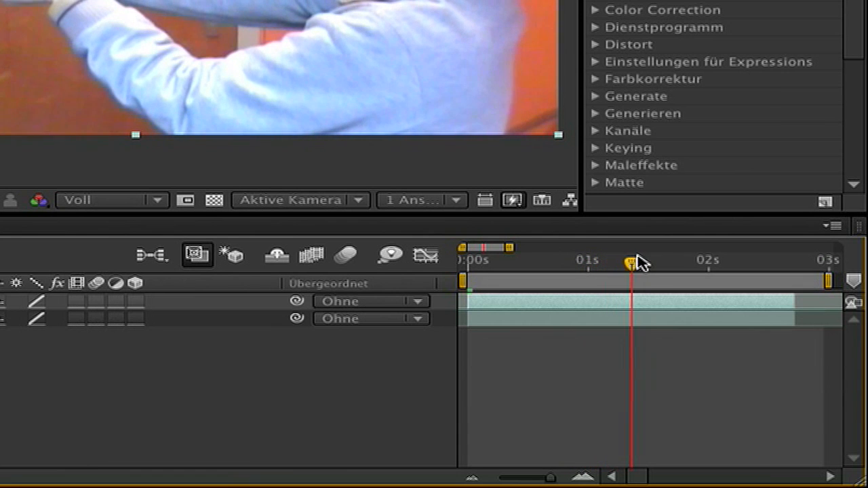
{"action": "left_click_drag", "start_coordinate": [628, 263], "coordinate": [668, 263]}
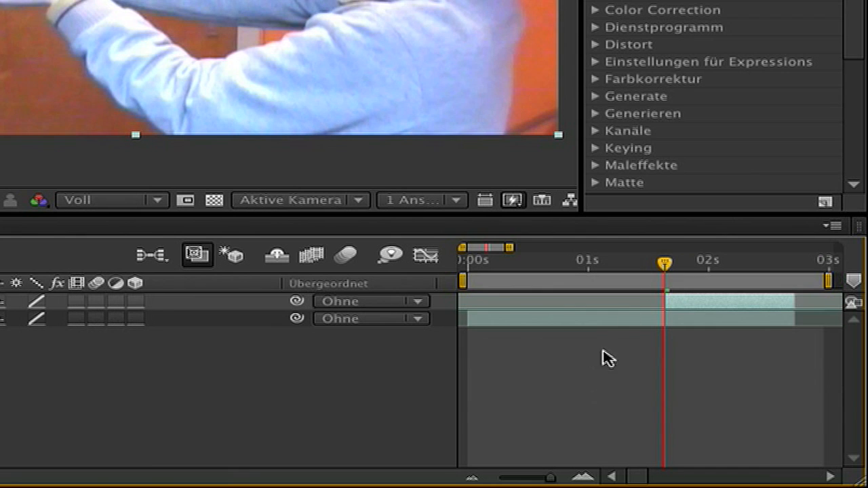
{"action": "mouse_move", "coordinate": [684, 302]}
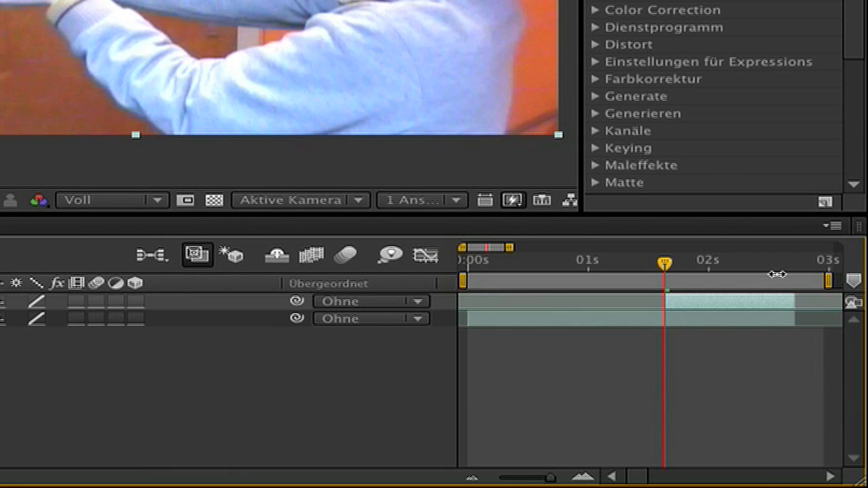
{"action": "mouse_move", "coordinate": [444, 284]}
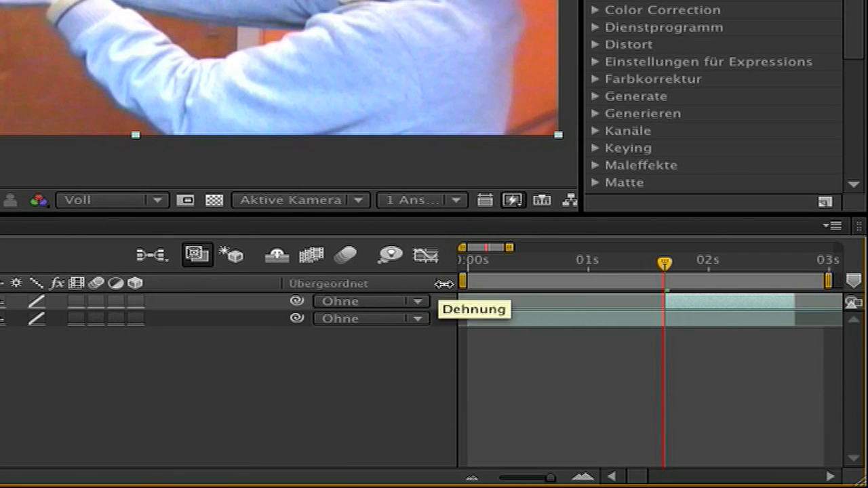
{"action": "mouse_move", "coordinate": [725, 320]}
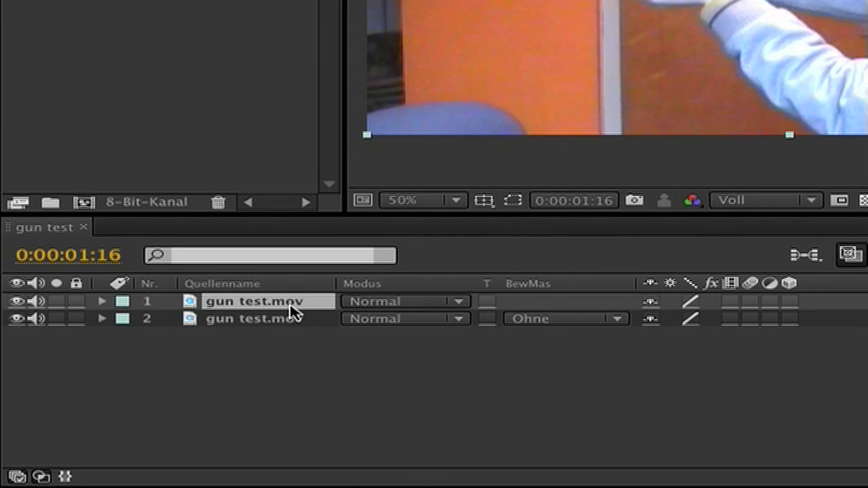
Step: Rename the top footage layer, typing 'blowba' as the new name
{"action": "double_click", "coordinate": [254, 301]}
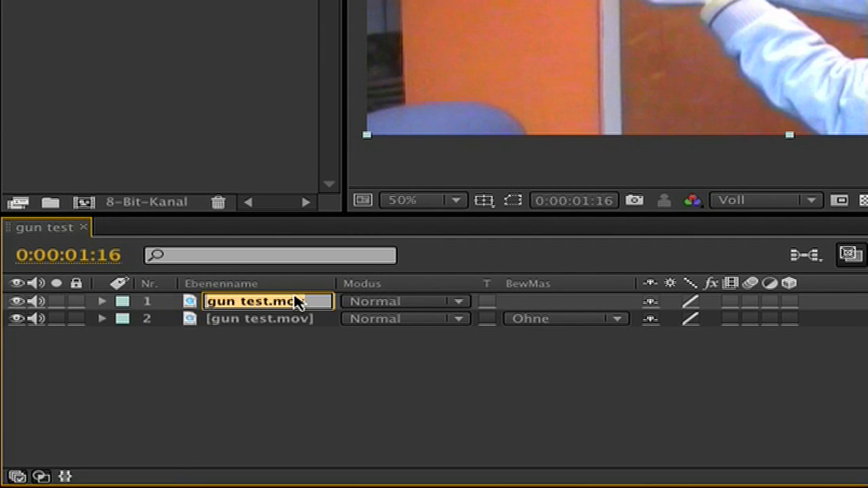
{"action": "type", "text": "blowba"}
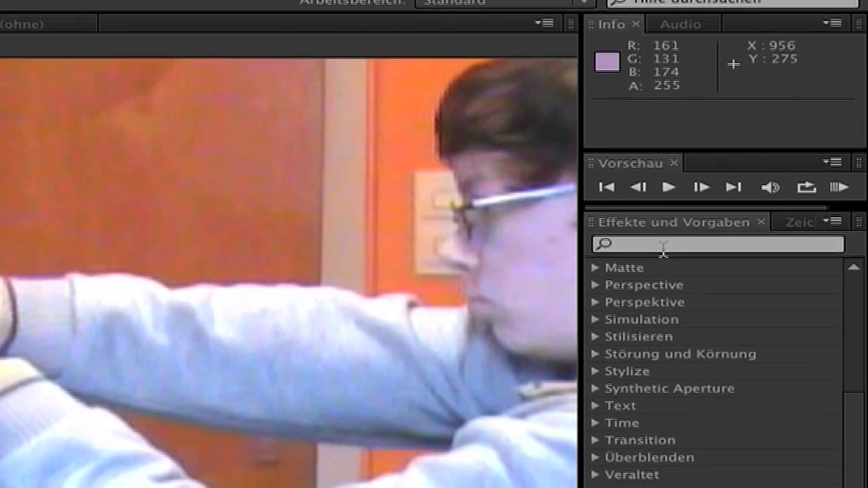
Step: Search the Effects & Presets list for 'blur'
{"action": "left_click", "coordinate": [713, 243]}
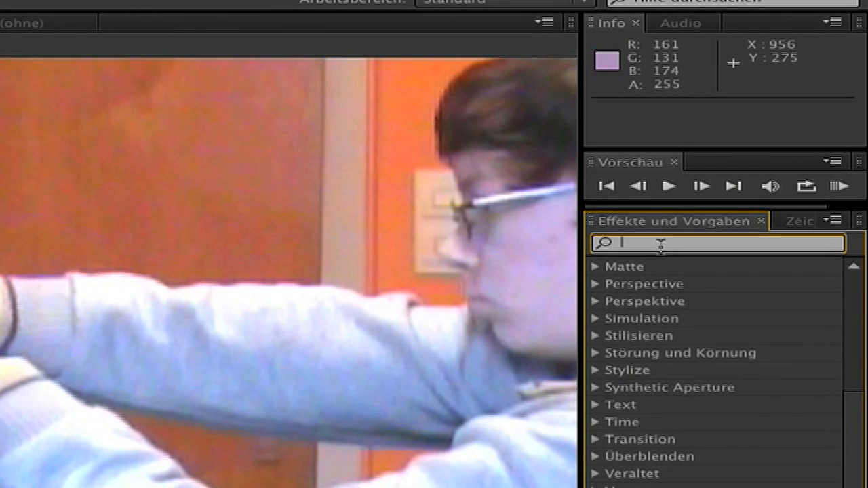
{"action": "type", "text": "blur"}
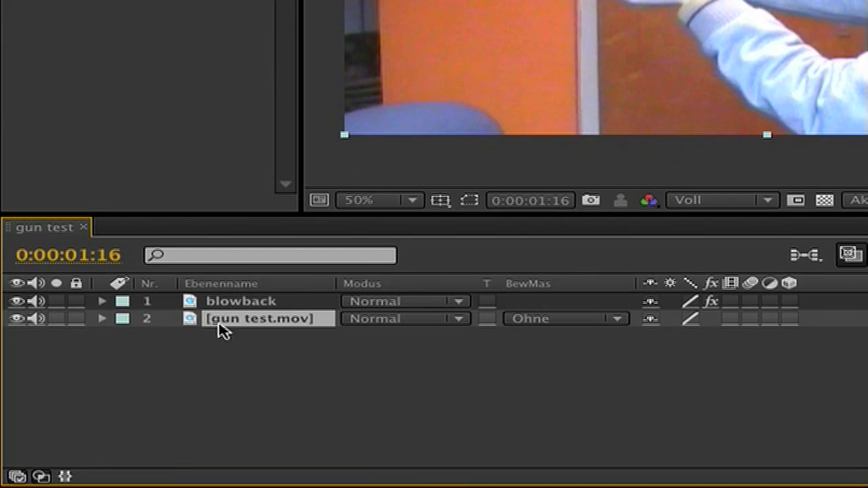
{"action": "mouse_move", "coordinate": [227, 325]}
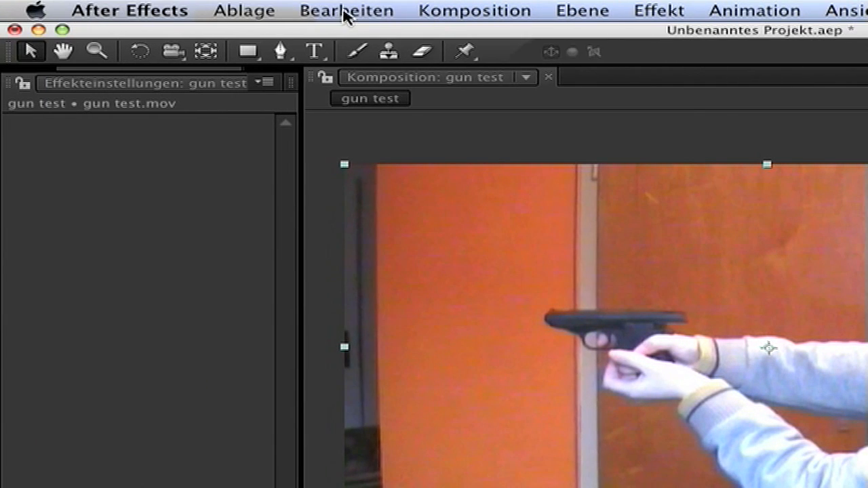
Step: Duplicate the gun test.mov layer with Bearbeiten > Duplizieren and rename the copy 'blowba…'
{"action": "left_click", "coordinate": [347, 11]}
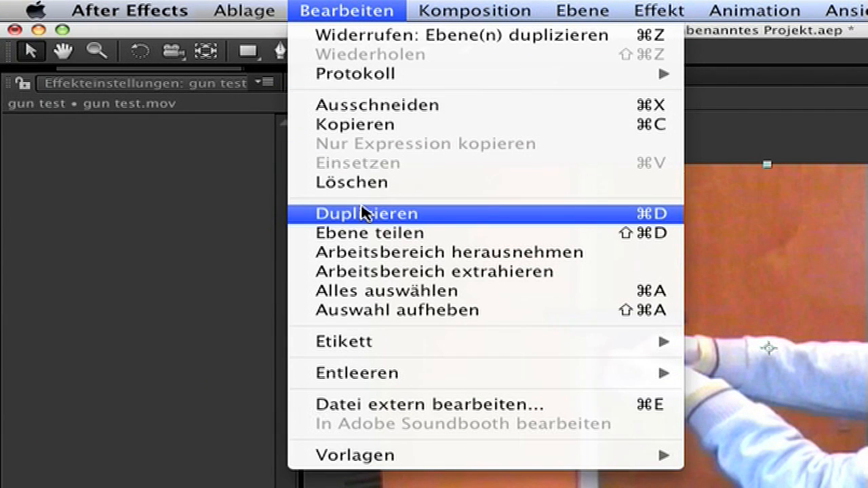
{"action": "left_click", "coordinate": [366, 213]}
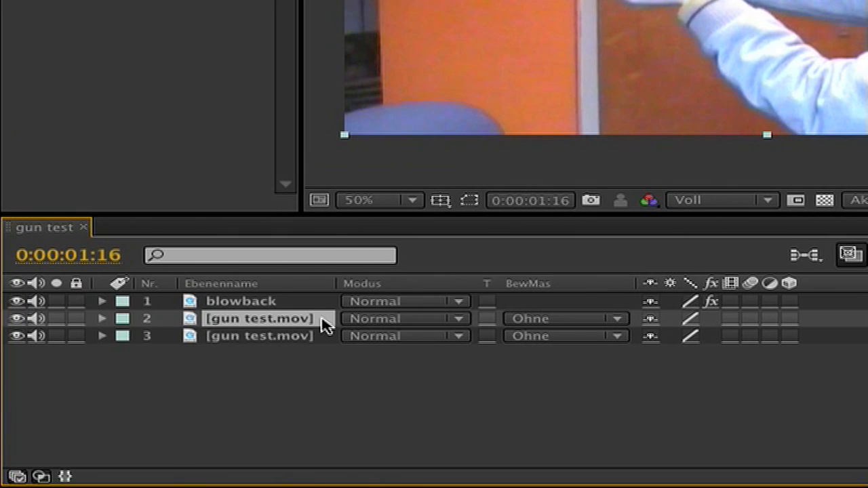
{"action": "double_click", "coordinate": [260, 318]}
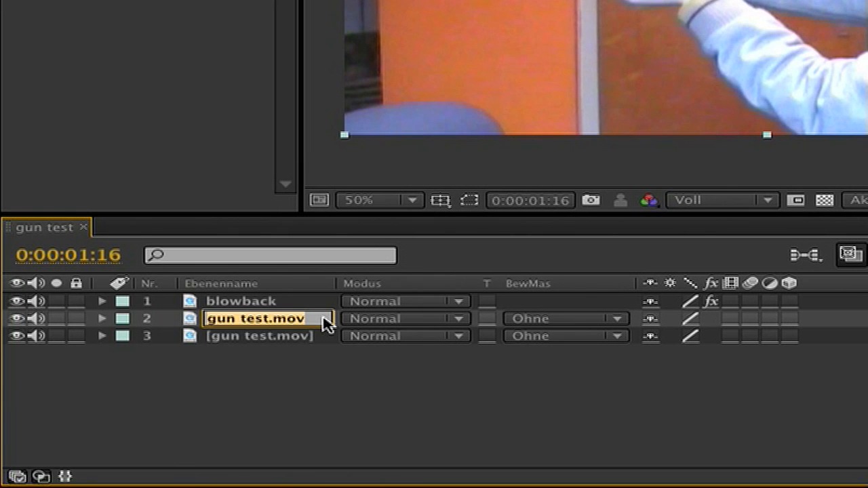
{"action": "type", "text": "blowba"}
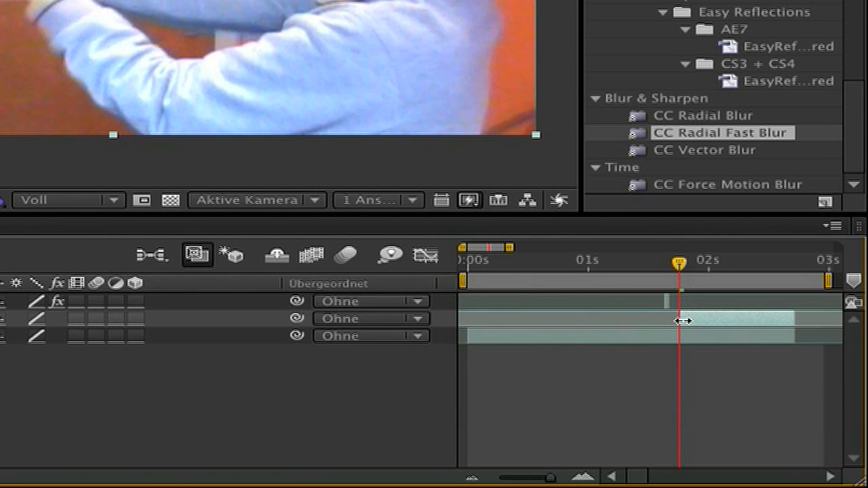
{"action": "mouse_move", "coordinate": [736, 325]}
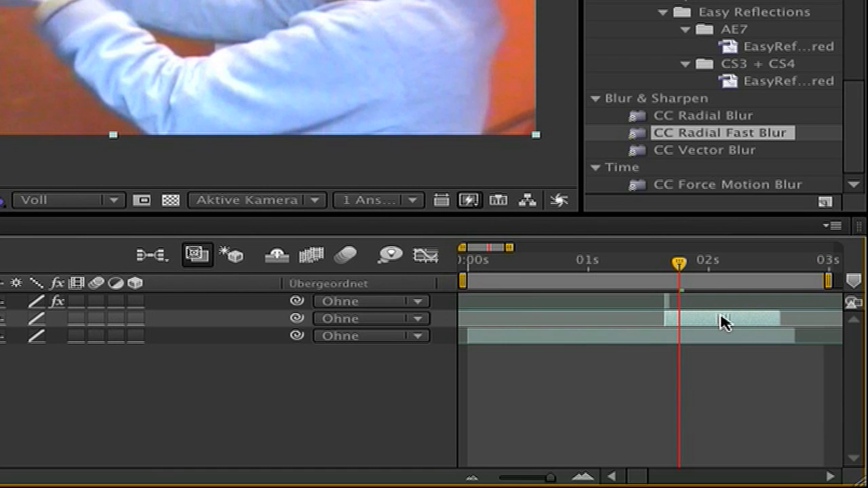
Step: Trim the duplicate layer down to a frame or two at the shot
{"action": "left_click_drag", "start_coordinate": [680, 263], "coordinate": [661, 264]}
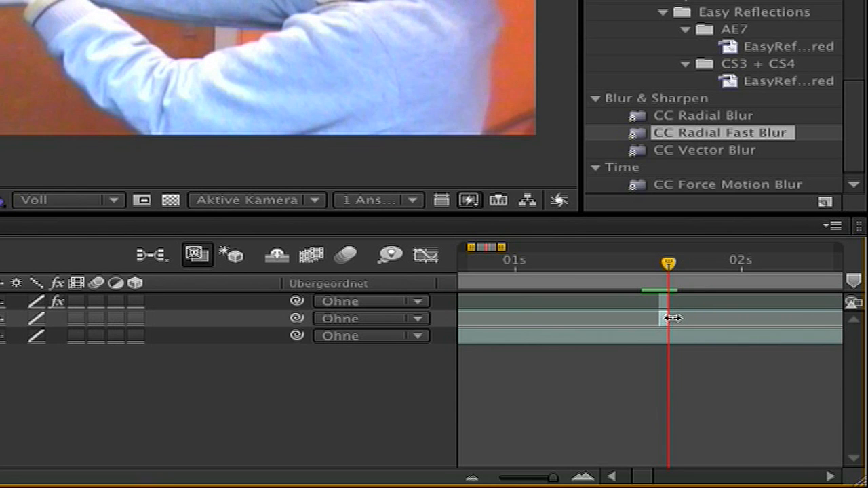
{"action": "mouse_move", "coordinate": [658, 263]}
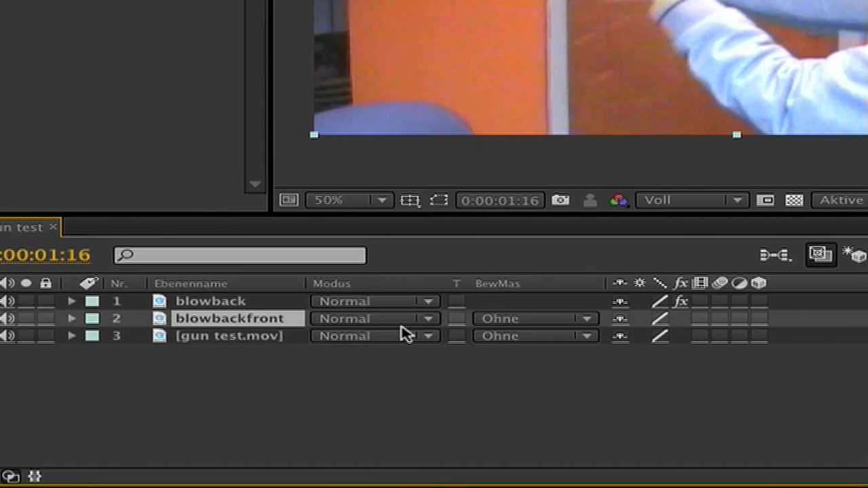
Step: Open blowbackfront's blending mode choices and select the blowbackfront layer
{"action": "left_click", "coordinate": [373, 319]}
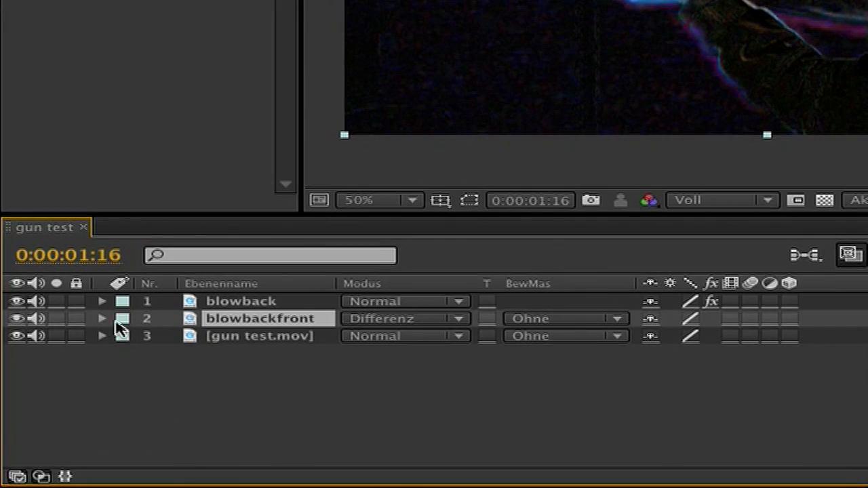
{"action": "mouse_move", "coordinate": [214, 326]}
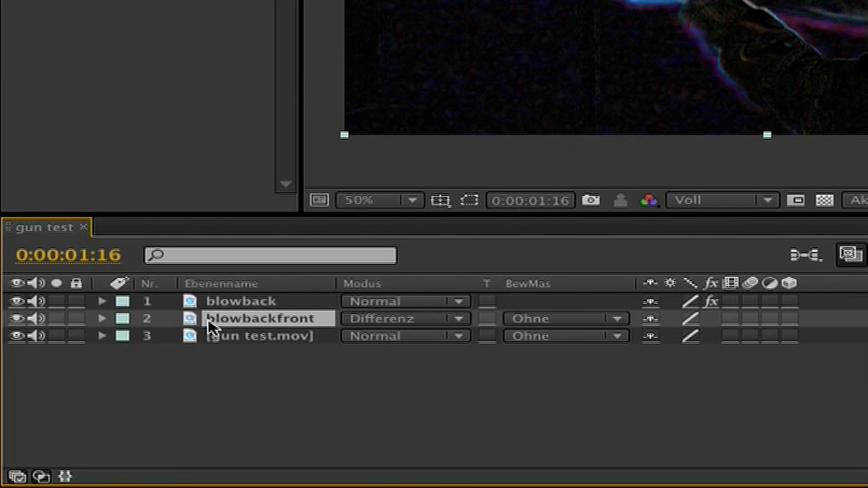
{"action": "left_click", "coordinate": [101, 318]}
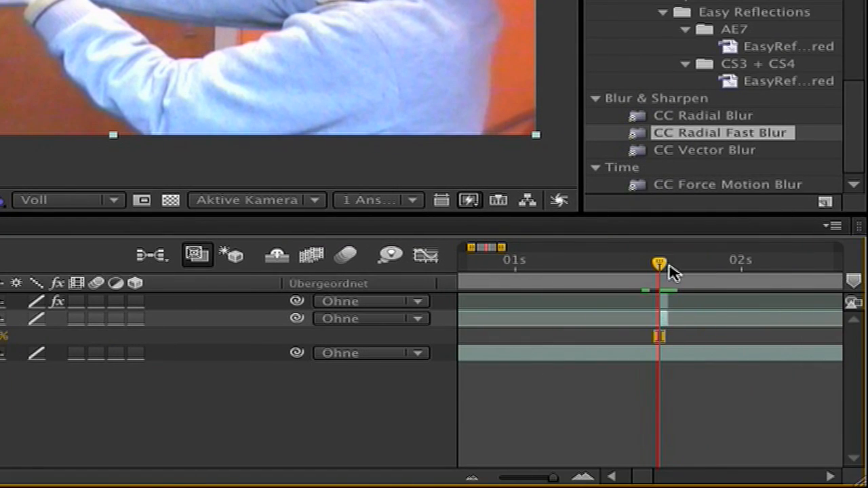
{"action": "mouse_move", "coordinate": [660, 263]}
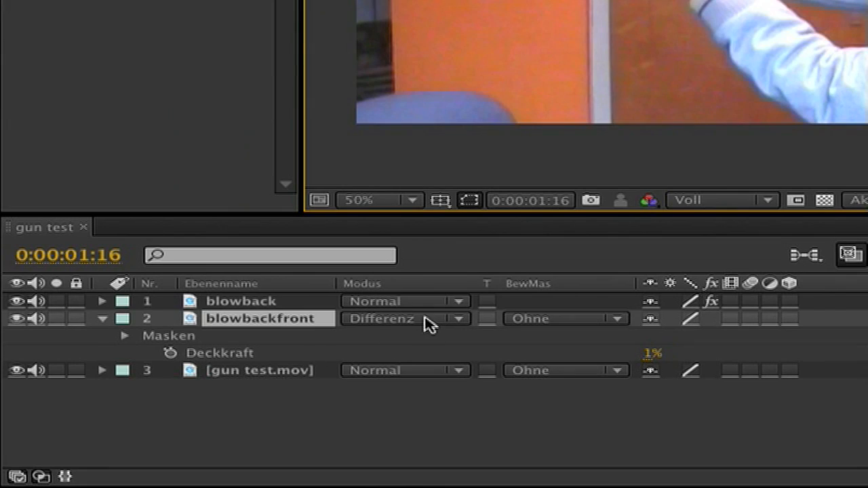
Step: Reopen the blending mode dropdown for blowbackfront
{"action": "left_click", "coordinate": [405, 319]}
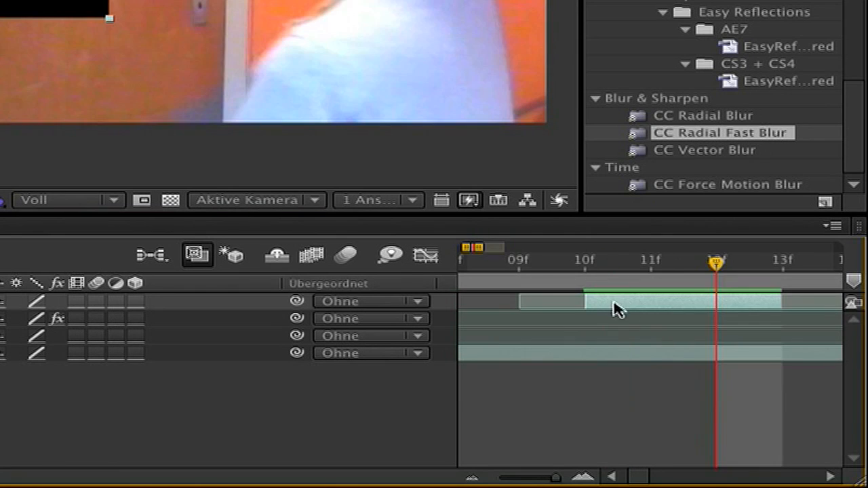
{"action": "mouse_move", "coordinate": [716, 264]}
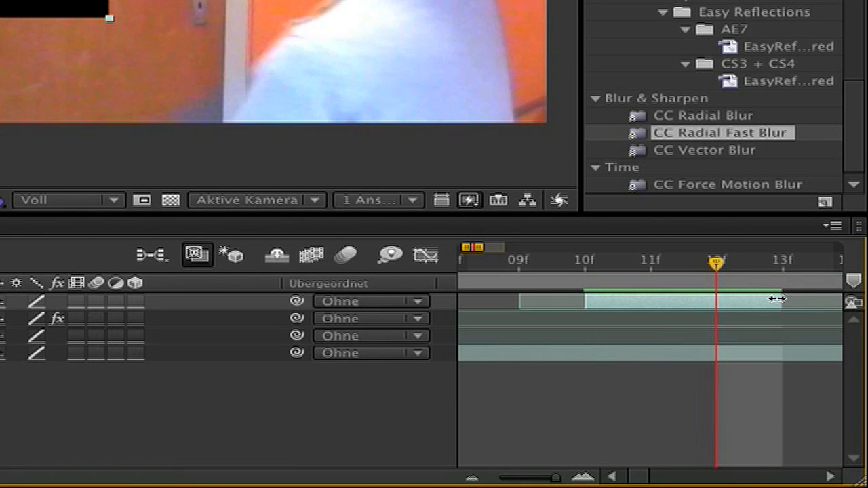
Step: Pull the top layer's out point back to around frame 13
{"action": "left_click_drag", "start_coordinate": [777, 299], "coordinate": [712, 299]}
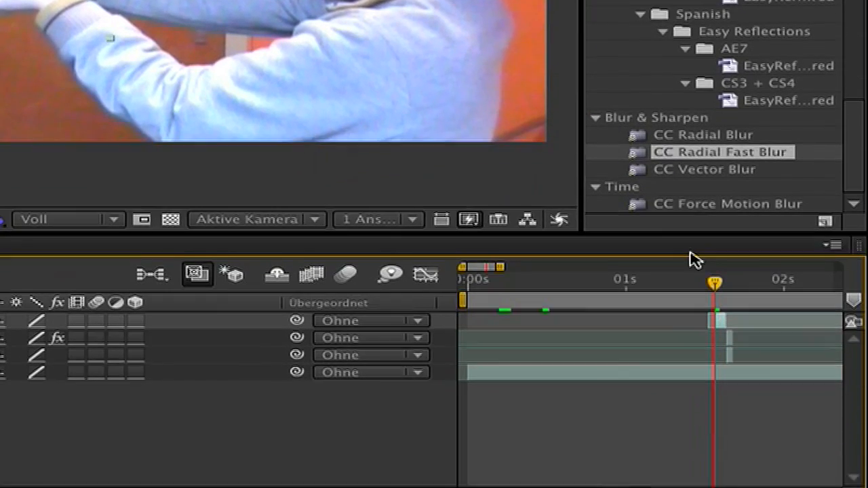
{"action": "mouse_move", "coordinate": [715, 281]}
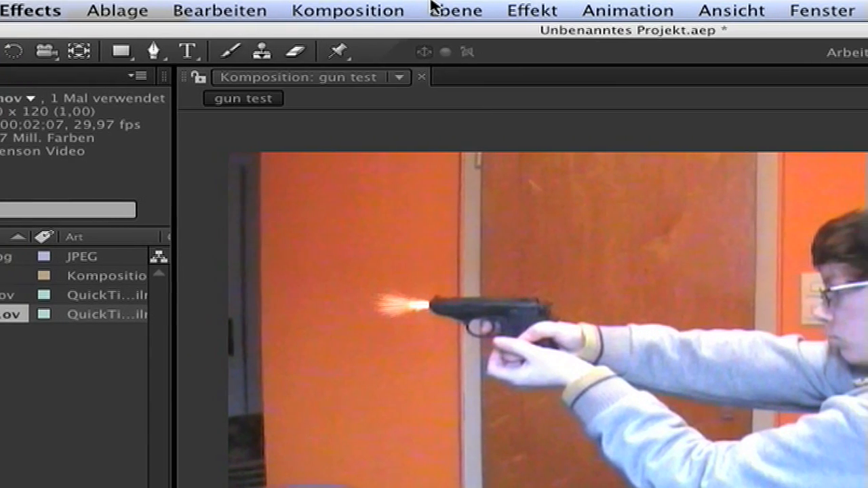
Step: Open the Ebene (Layer) menu
{"action": "left_click", "coordinate": [442, 11]}
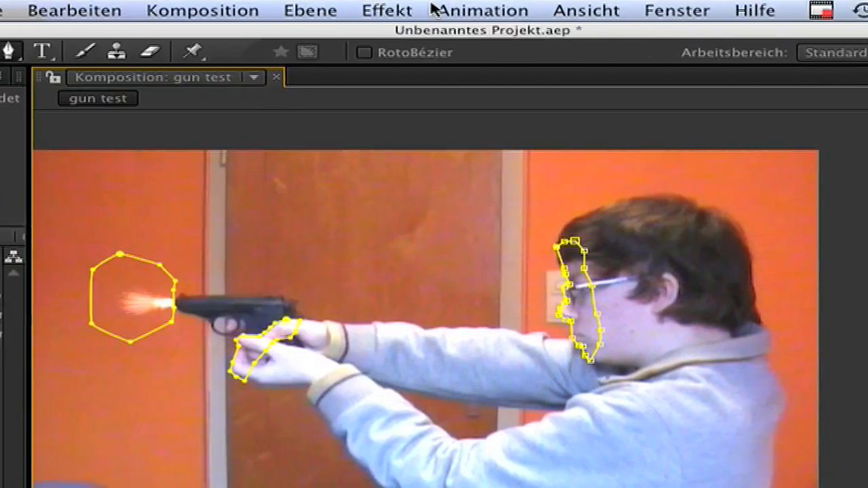
Step: Open the Animation menu
{"action": "left_click", "coordinate": [387, 10]}
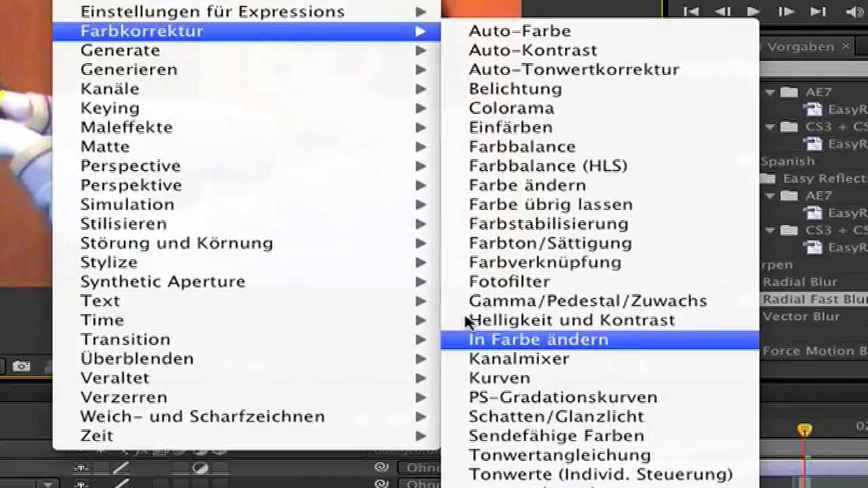
Step: Add Curves to the adjustment layer, bending the RGB, red and green channel curves
{"action": "left_click", "coordinate": [538, 339]}
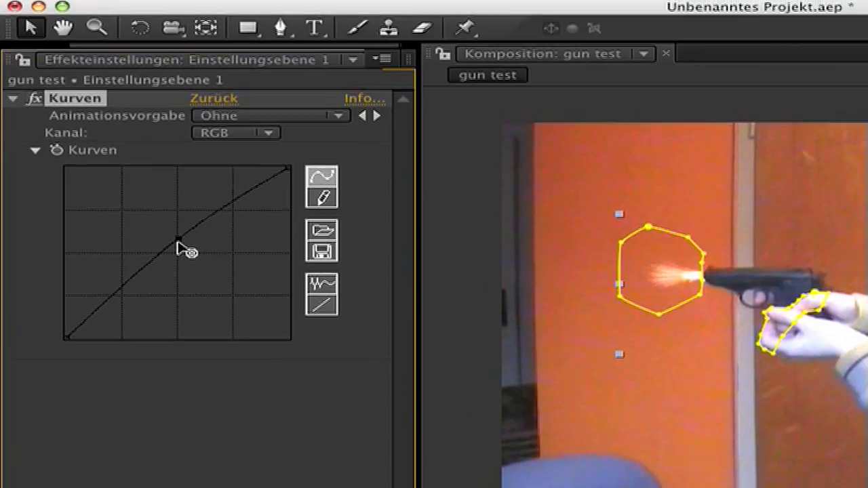
{"action": "left_click_drag", "start_coordinate": [175, 243], "coordinate": [175, 241]}
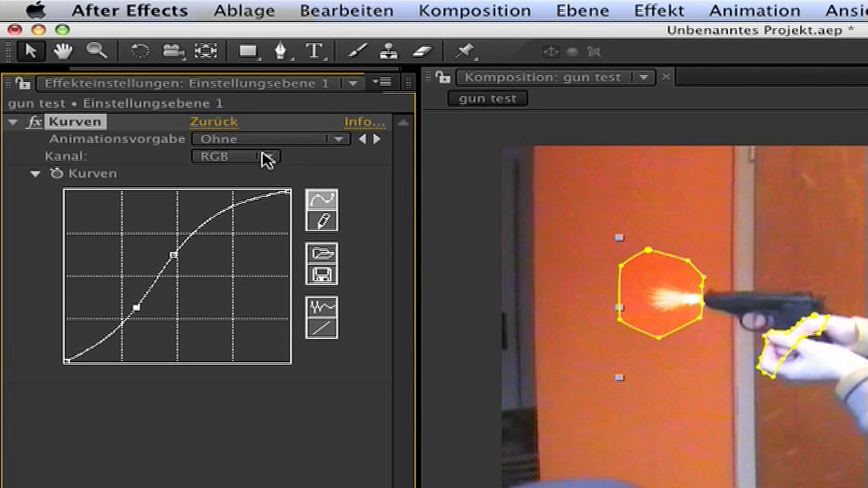
{"action": "left_click", "coordinate": [235, 156]}
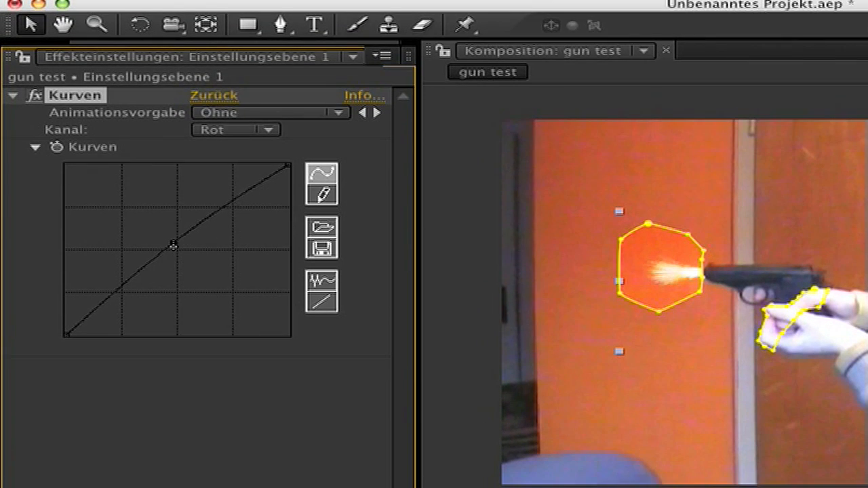
{"action": "left_click", "coordinate": [235, 129]}
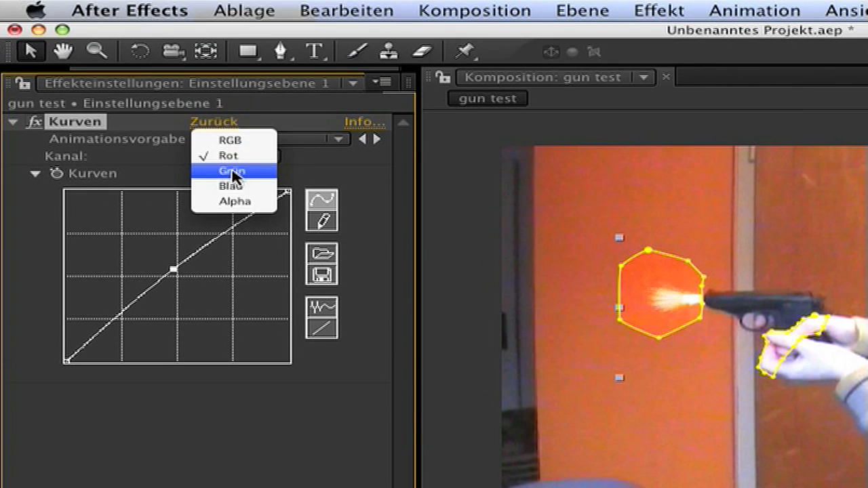
{"action": "left_click", "coordinate": [232, 170]}
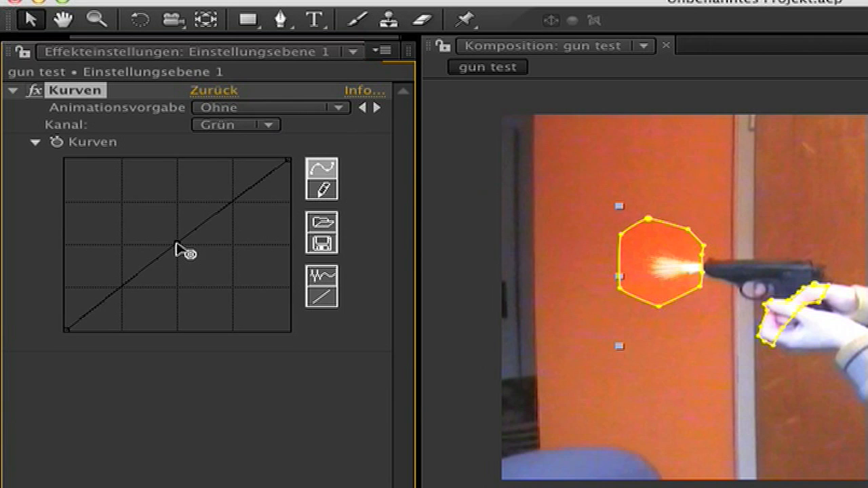
{"action": "left_click", "coordinate": [186, 240]}
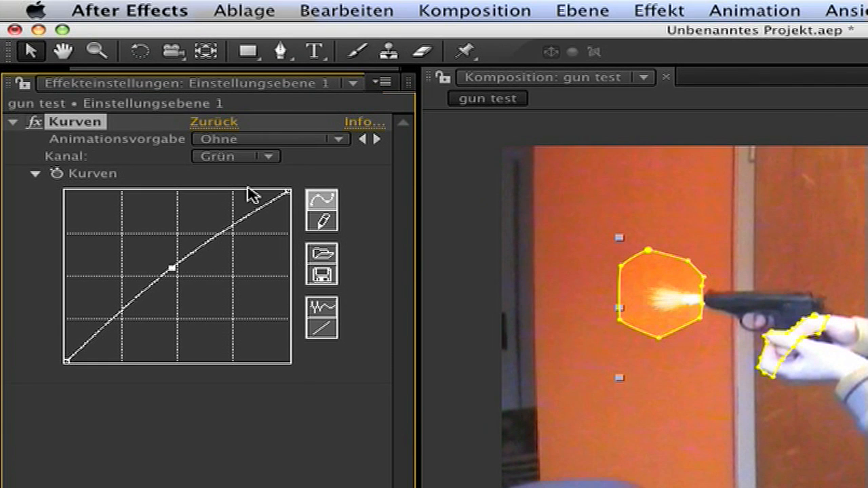
{"action": "left_click", "coordinate": [235, 156]}
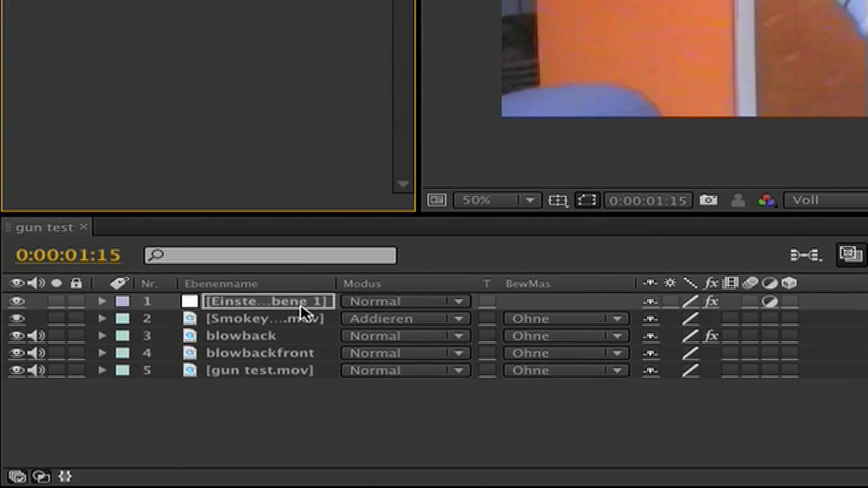
{"action": "left_click", "coordinate": [101, 301]}
{"action": "type", "text": "keyli"}
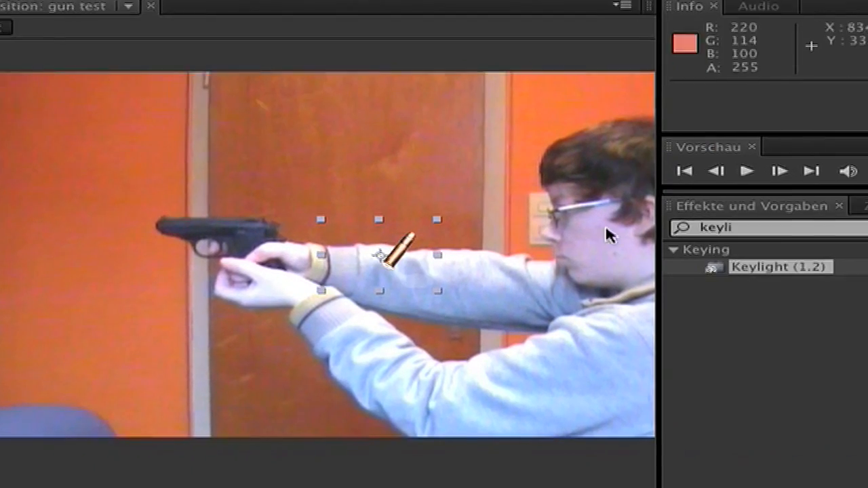
Step: Apply Keylight (1.2) to the shell casing layer with green as Screen Colour
{"action": "double_click", "coordinate": [779, 266]}
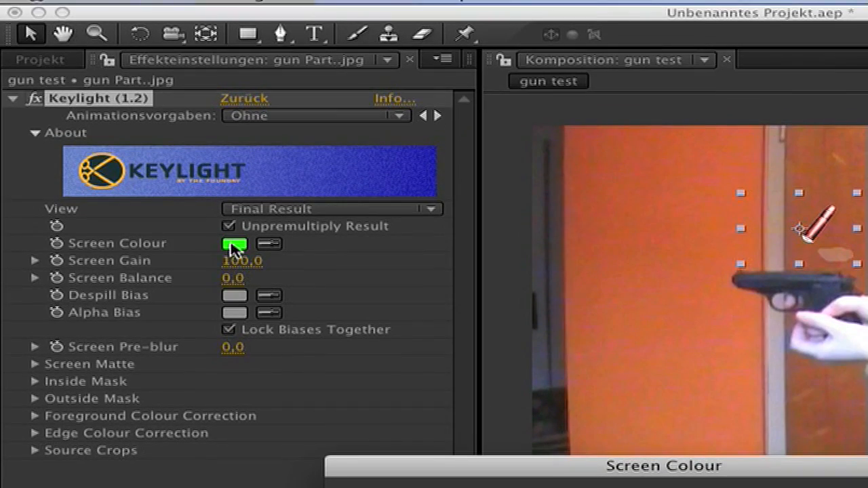
{"action": "left_click", "coordinate": [236, 244]}
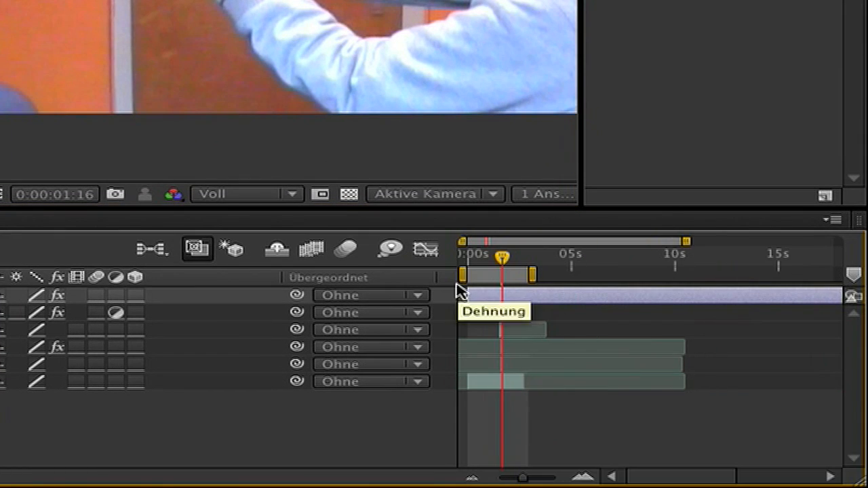
{"action": "mouse_move", "coordinate": [499, 295]}
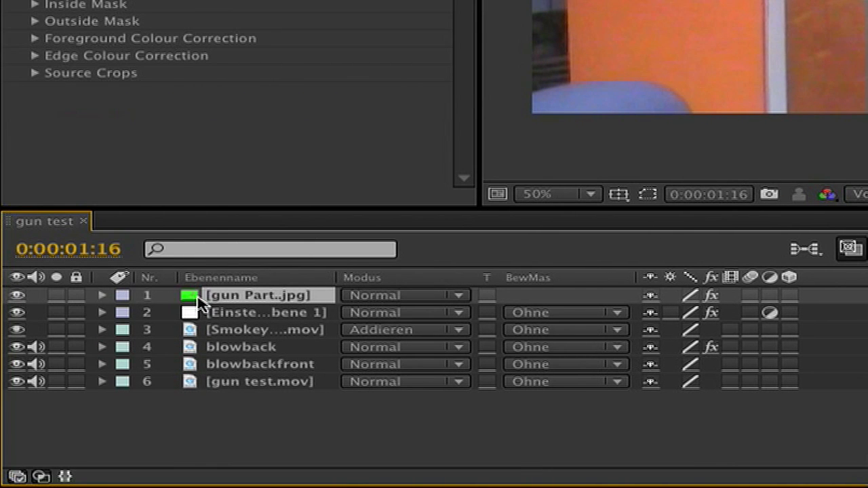
{"action": "mouse_move", "coordinate": [234, 305]}
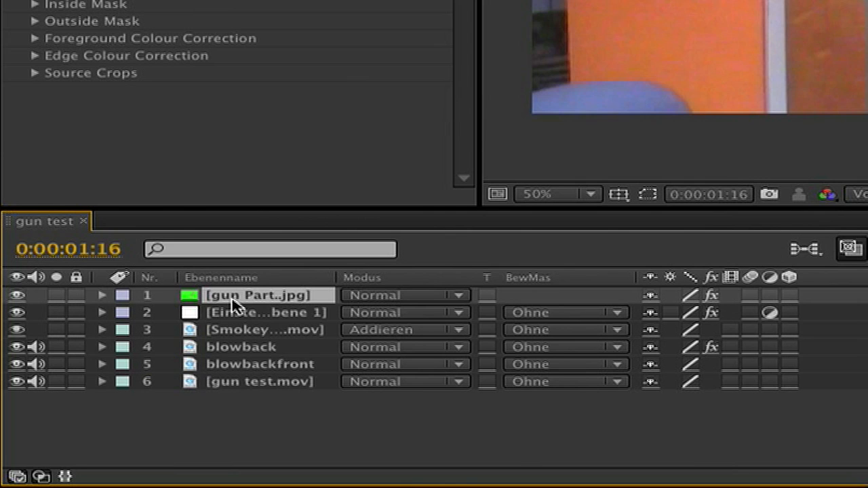
Step: Select the gun Part..jpg casing layer to reveal its Position (454,0, 278,0)
{"action": "left_click", "coordinate": [101, 295]}
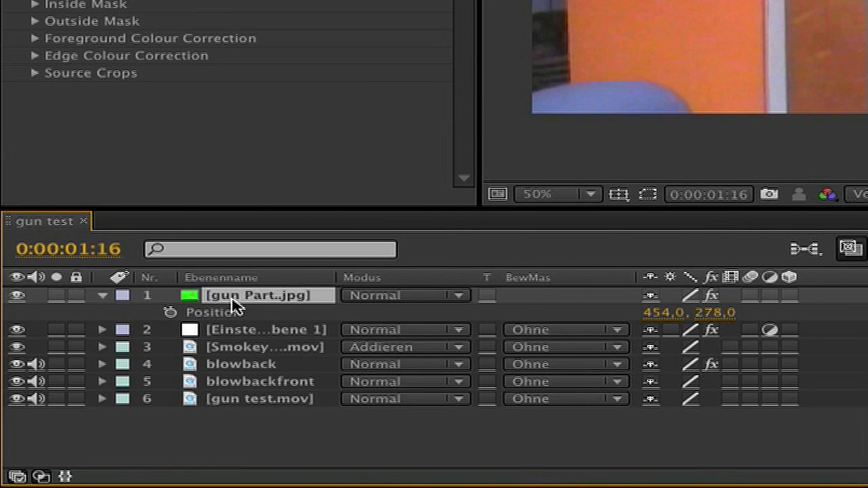